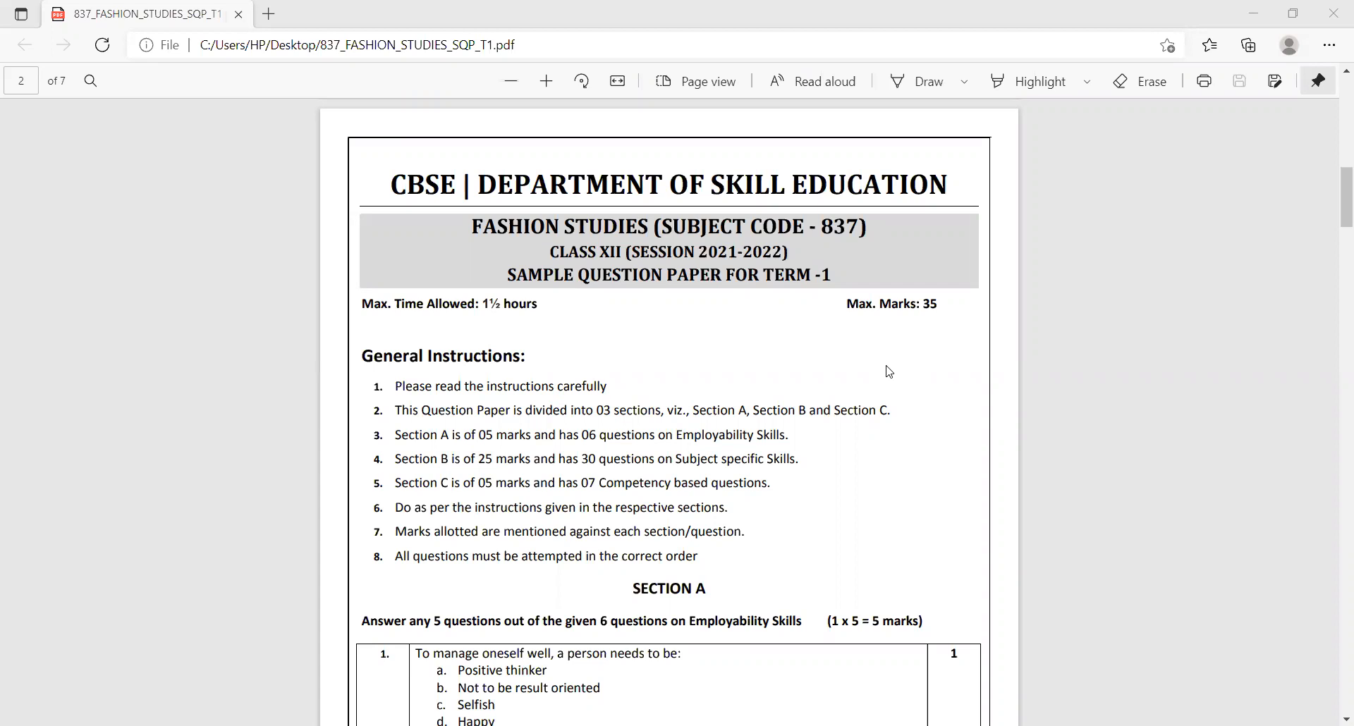
pyautogui.moveTo(903, 97)
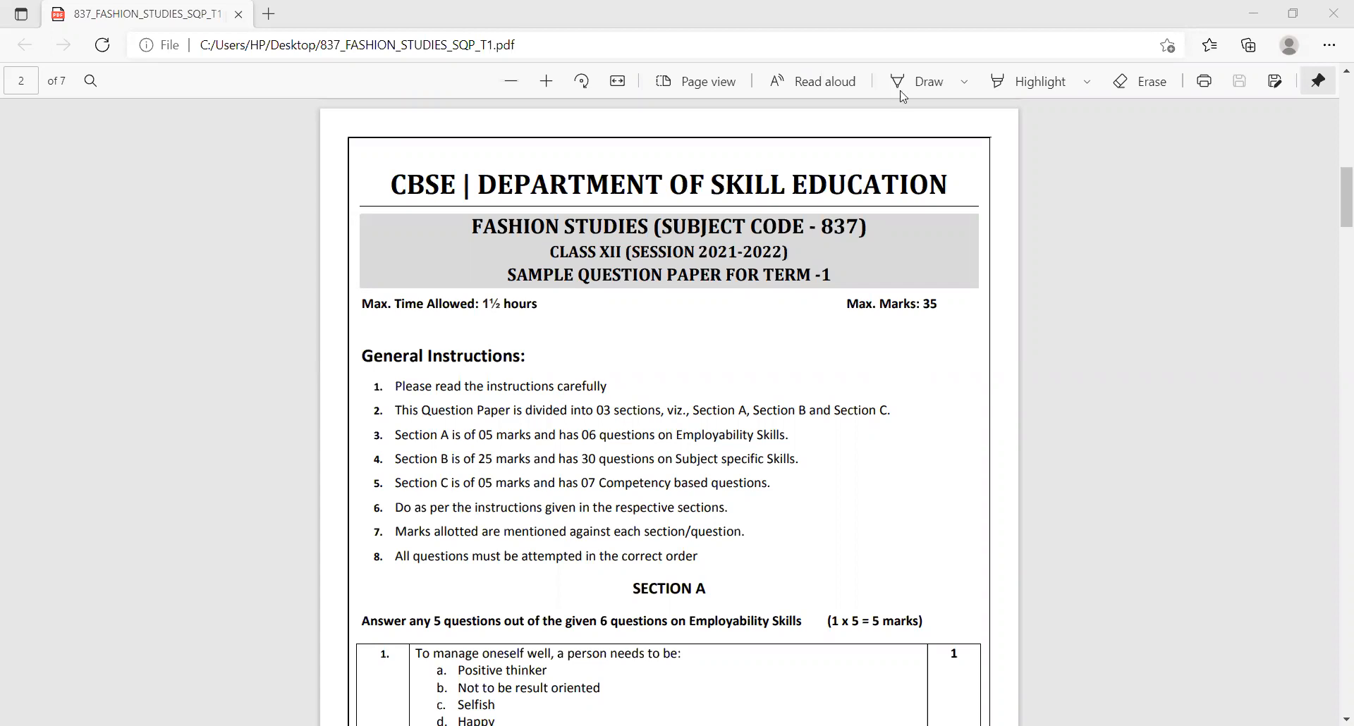
# Ink underlines and ticks on the Section A, B and C marks and question counts, writing 43 beside them.
pyautogui.click(918, 80)
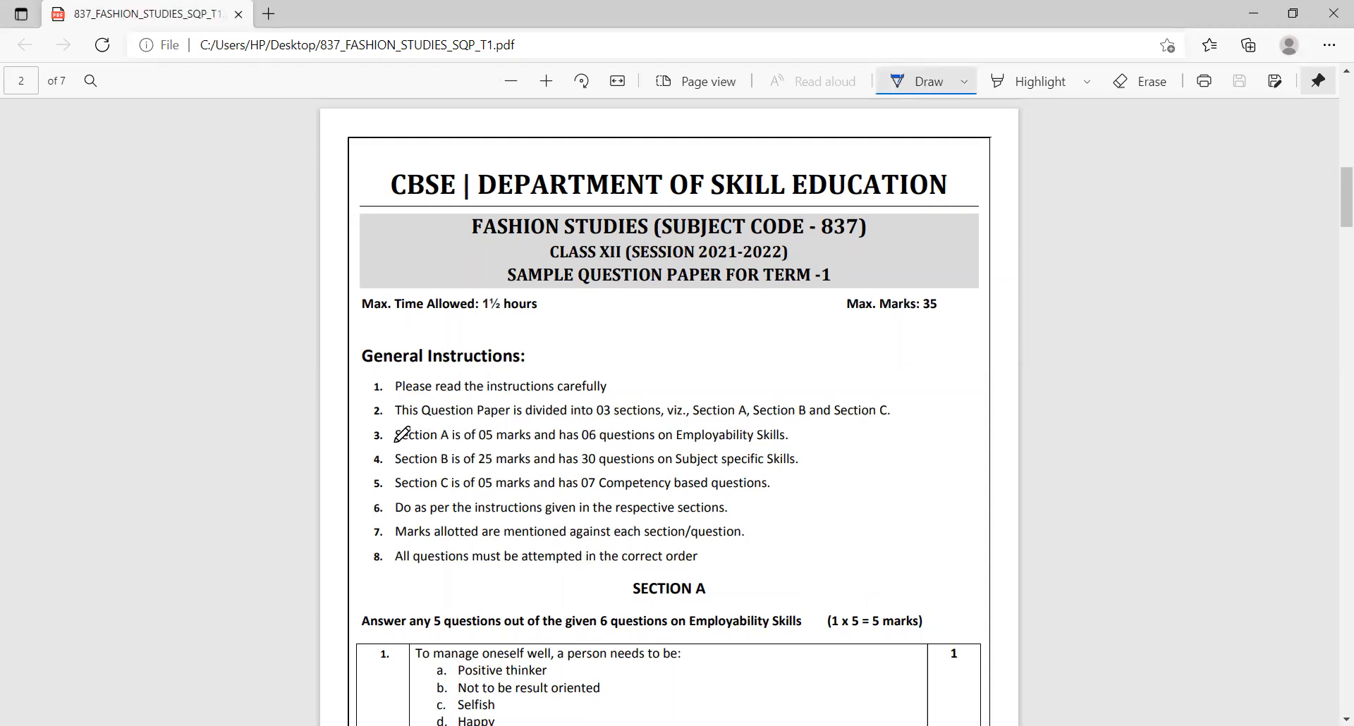
pyautogui.moveTo(395, 445); pyautogui.dragTo(472, 444)
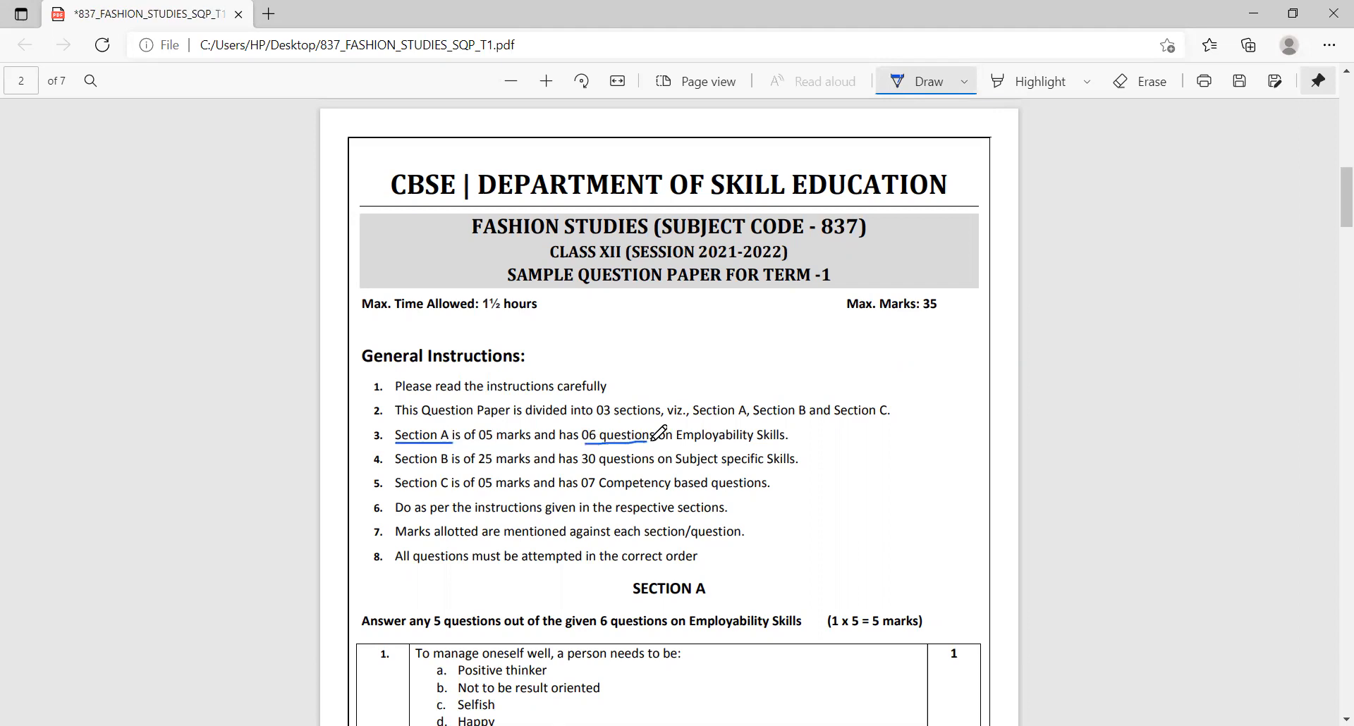
pyautogui.moveTo(651, 435); pyautogui.dragTo(759, 447)
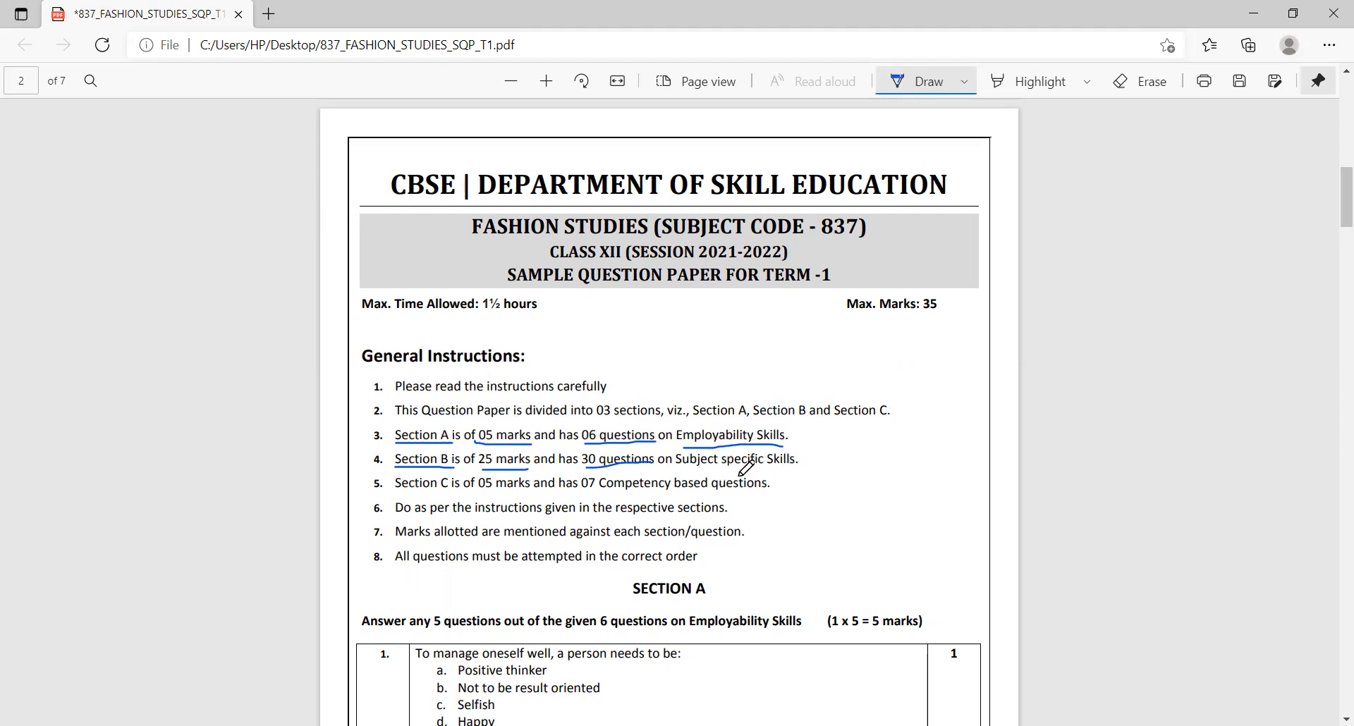
pyautogui.moveTo(744, 472); pyautogui.dragTo(799, 471)
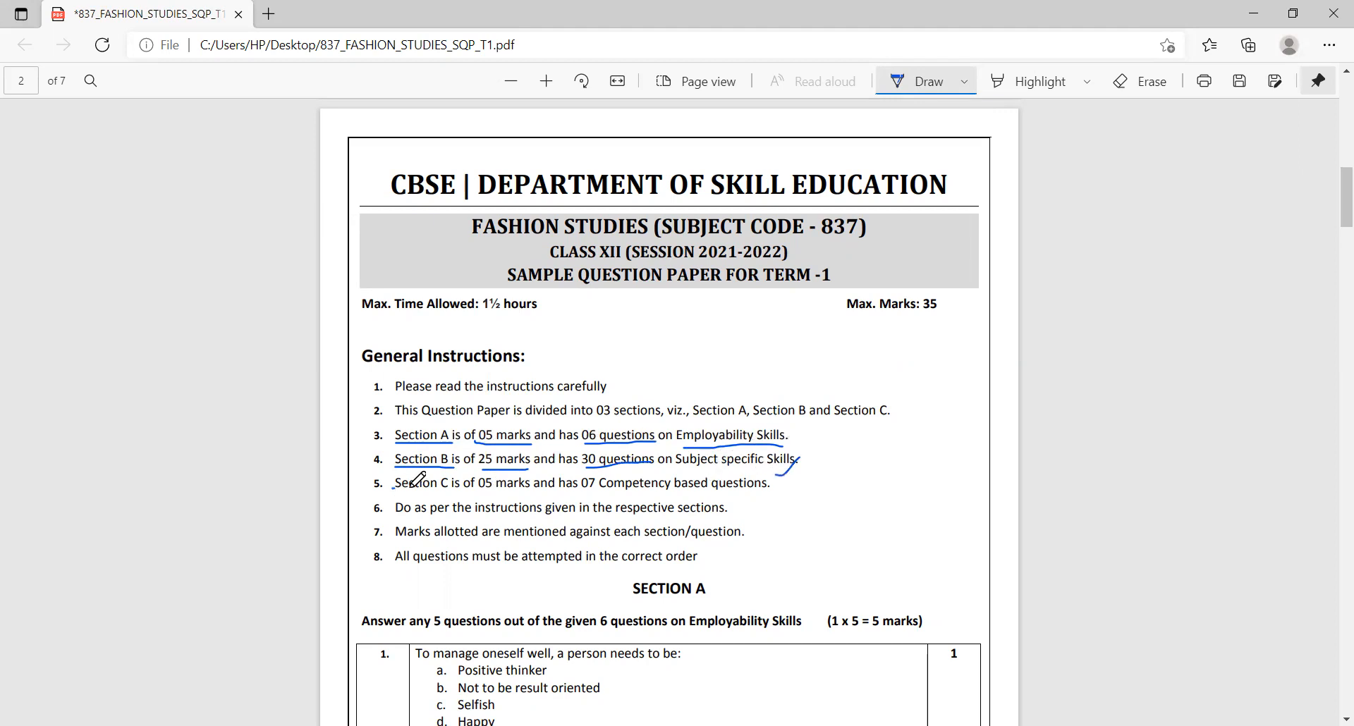
pyautogui.moveTo(395, 492); pyautogui.dragTo(579, 492)
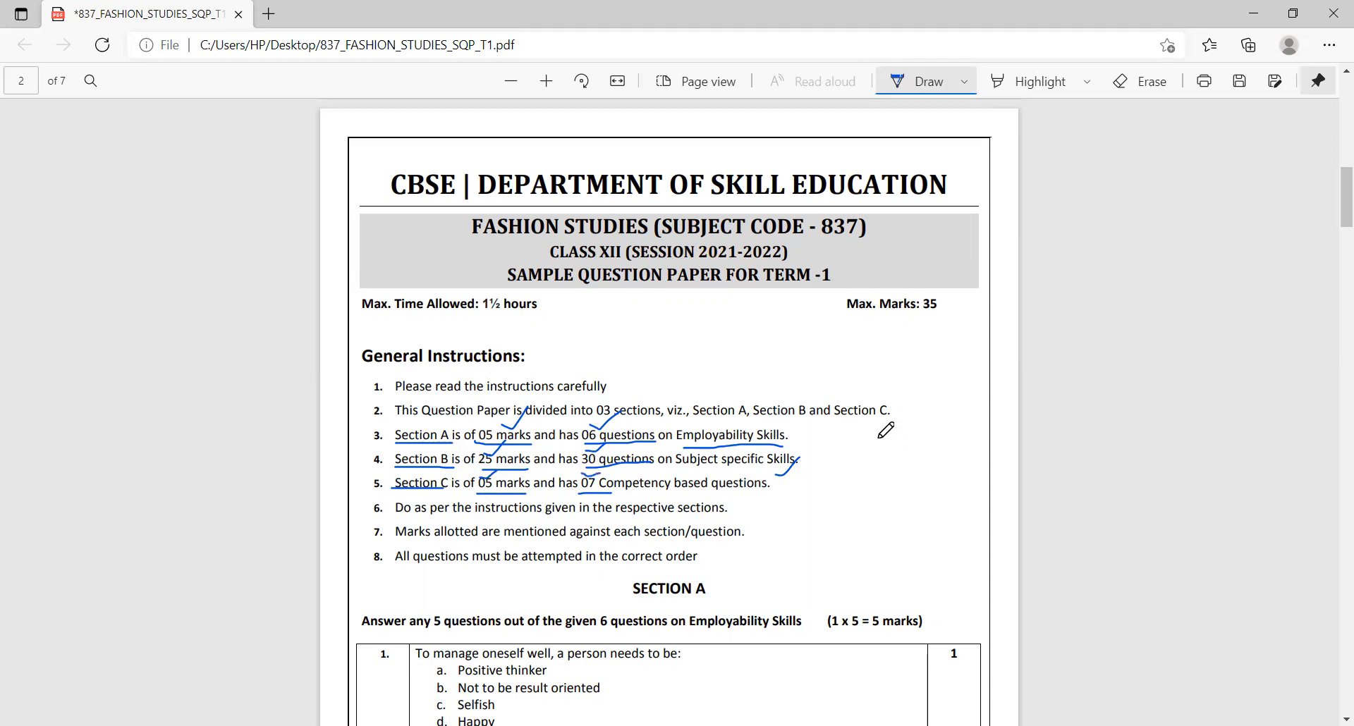
pyautogui.moveTo(876, 432); pyautogui.dragTo(907, 480)
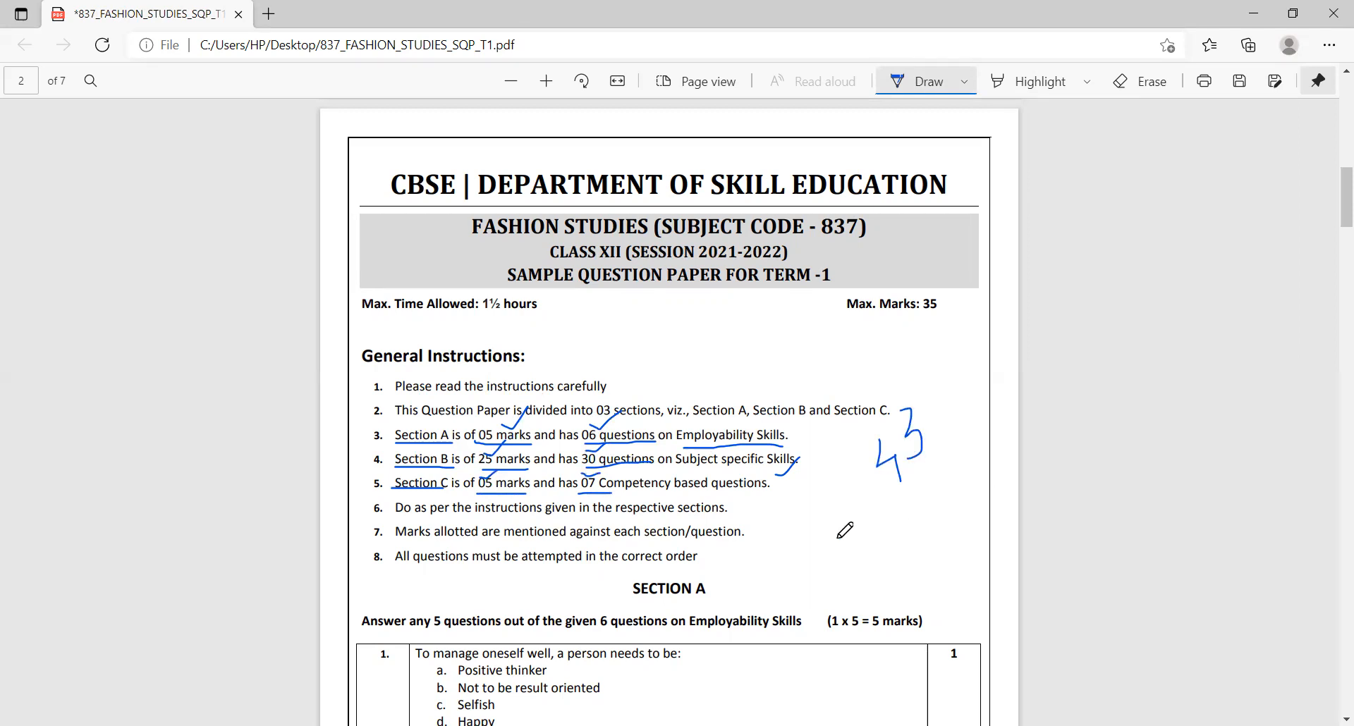
# Scroll down through pages 2–6 of the sample paper until questions 32–35 are in view.
pyautogui.scroll(-3)
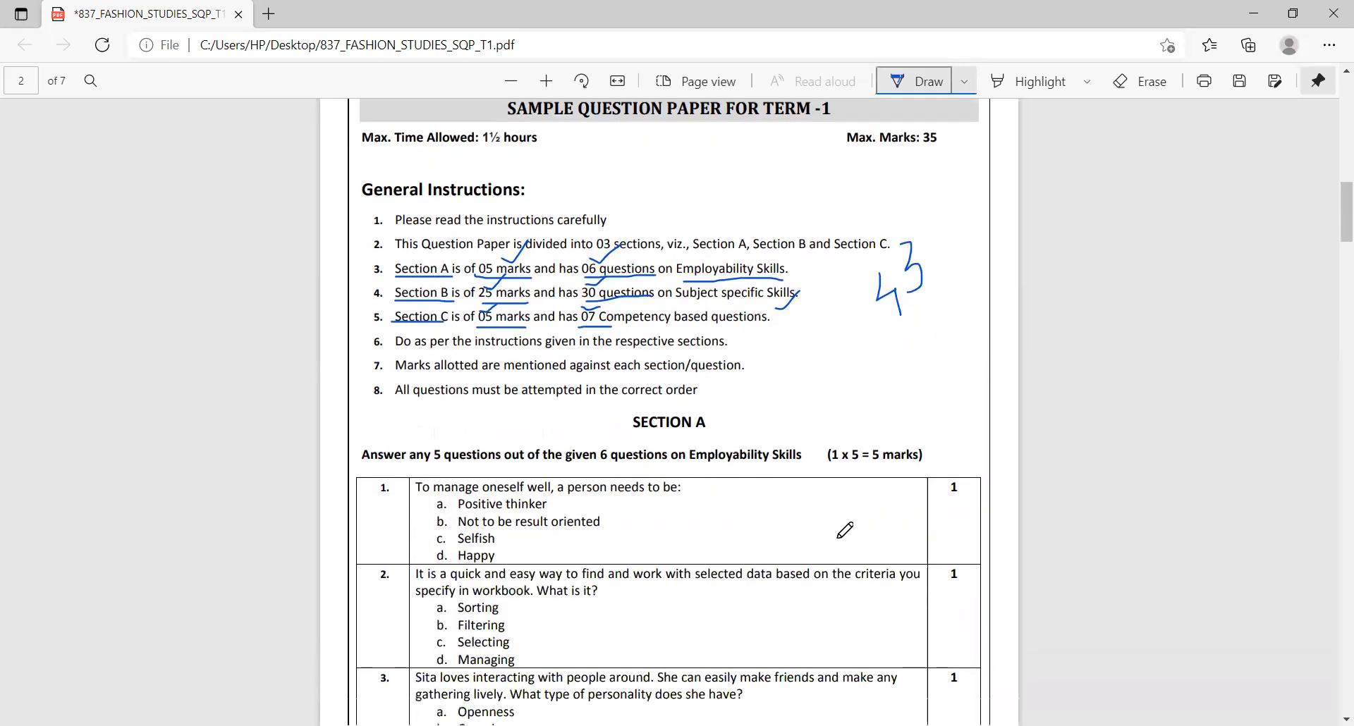
pyautogui.scroll(-3)
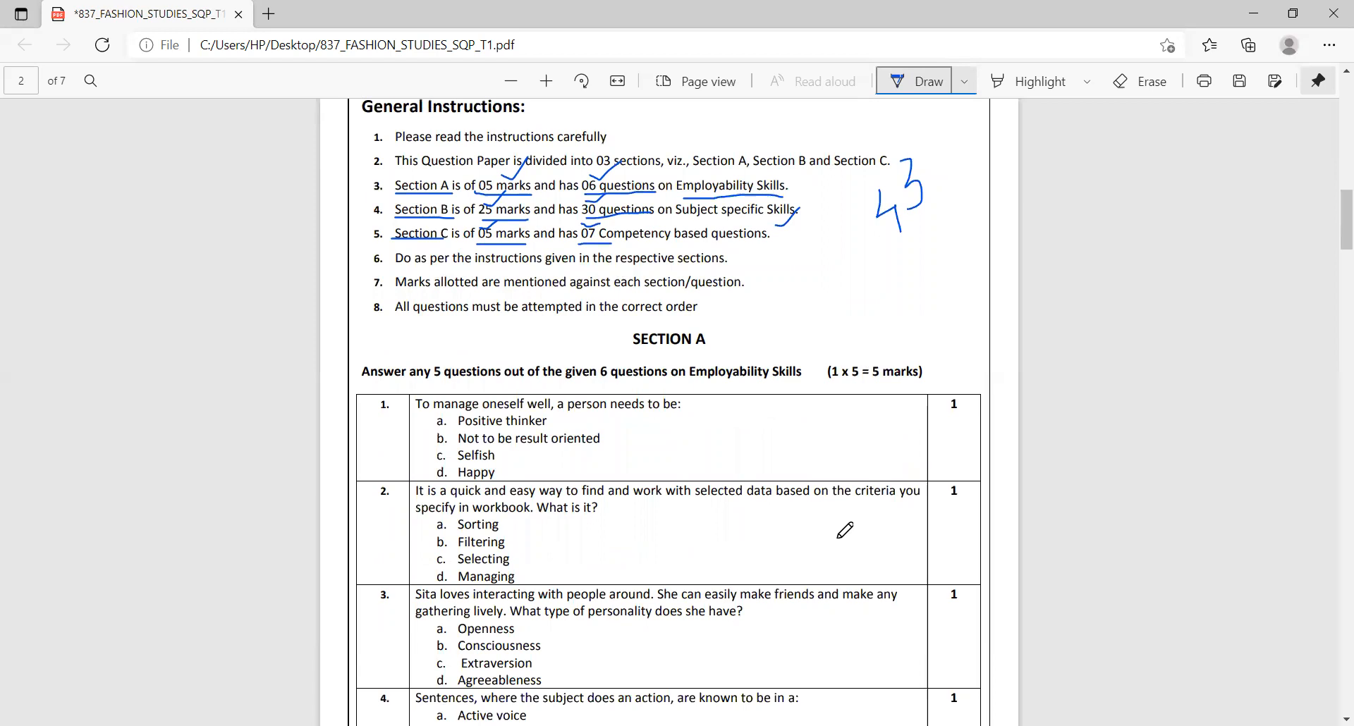
pyautogui.scroll(-3)
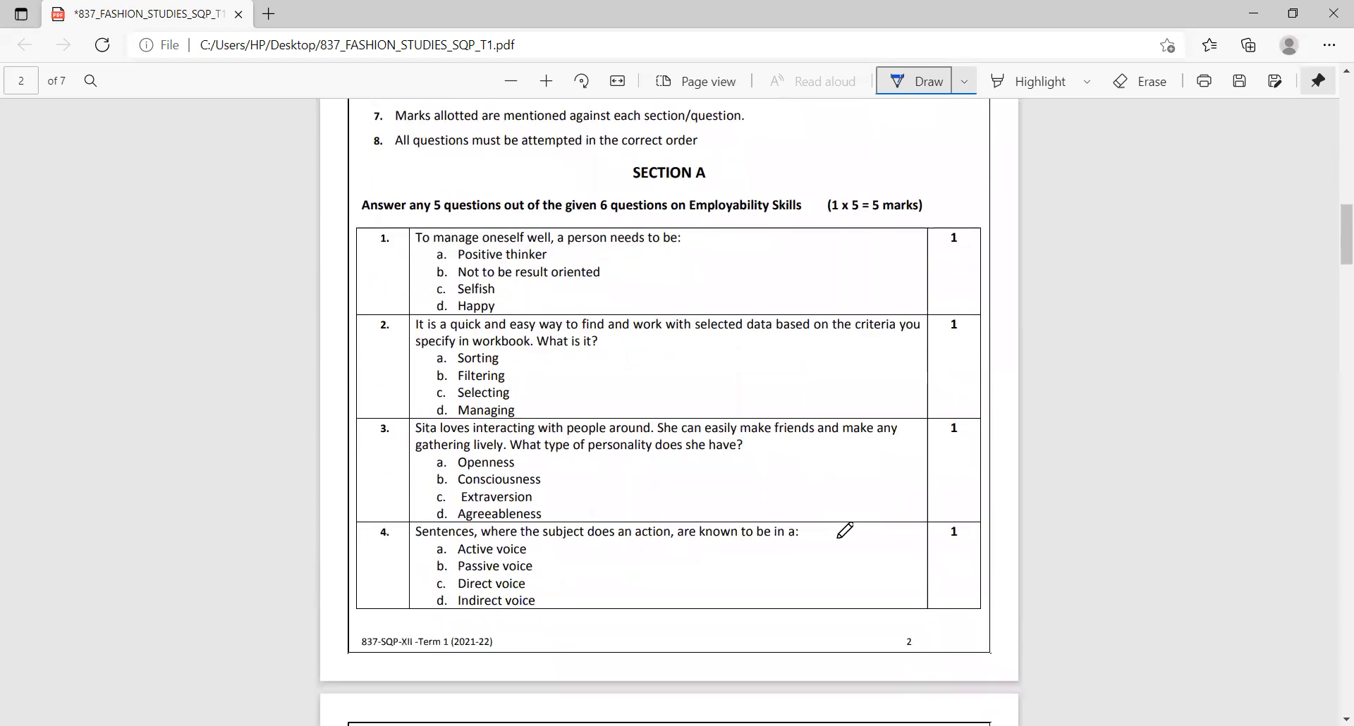
pyautogui.scroll(-3)
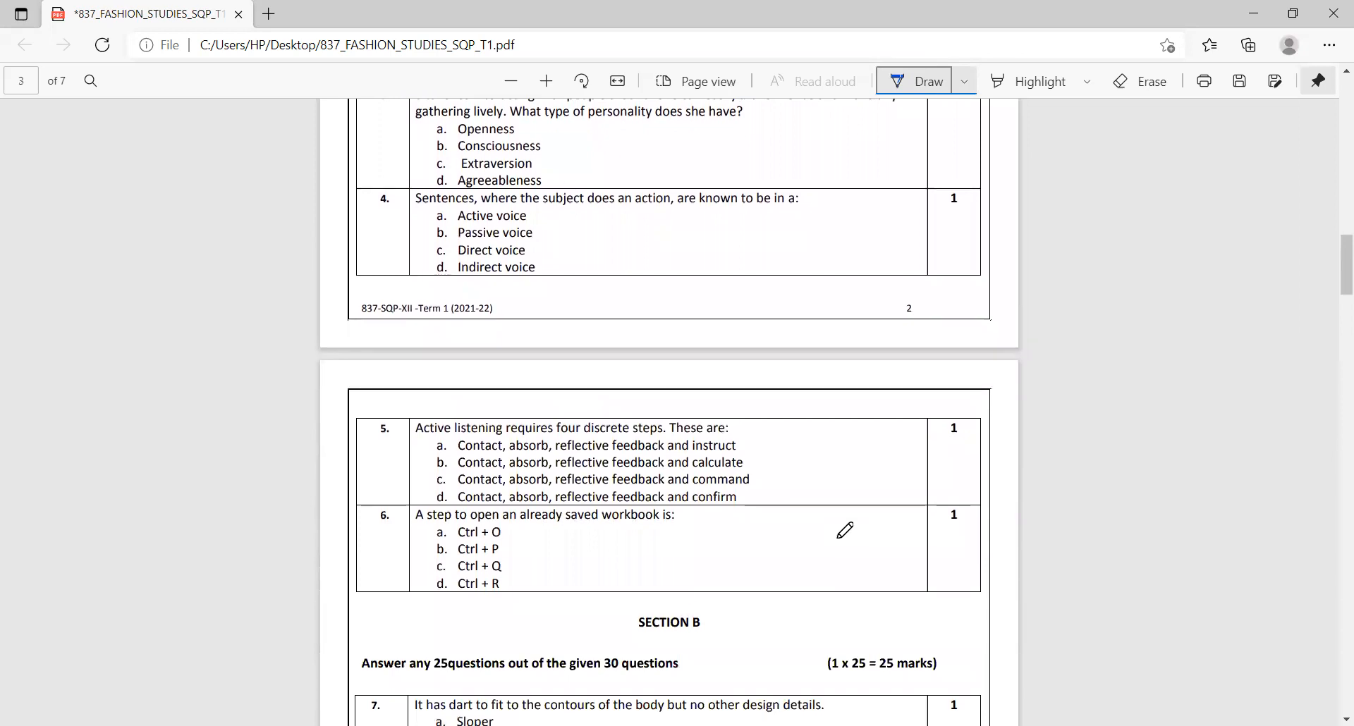
pyautogui.scroll(-3)
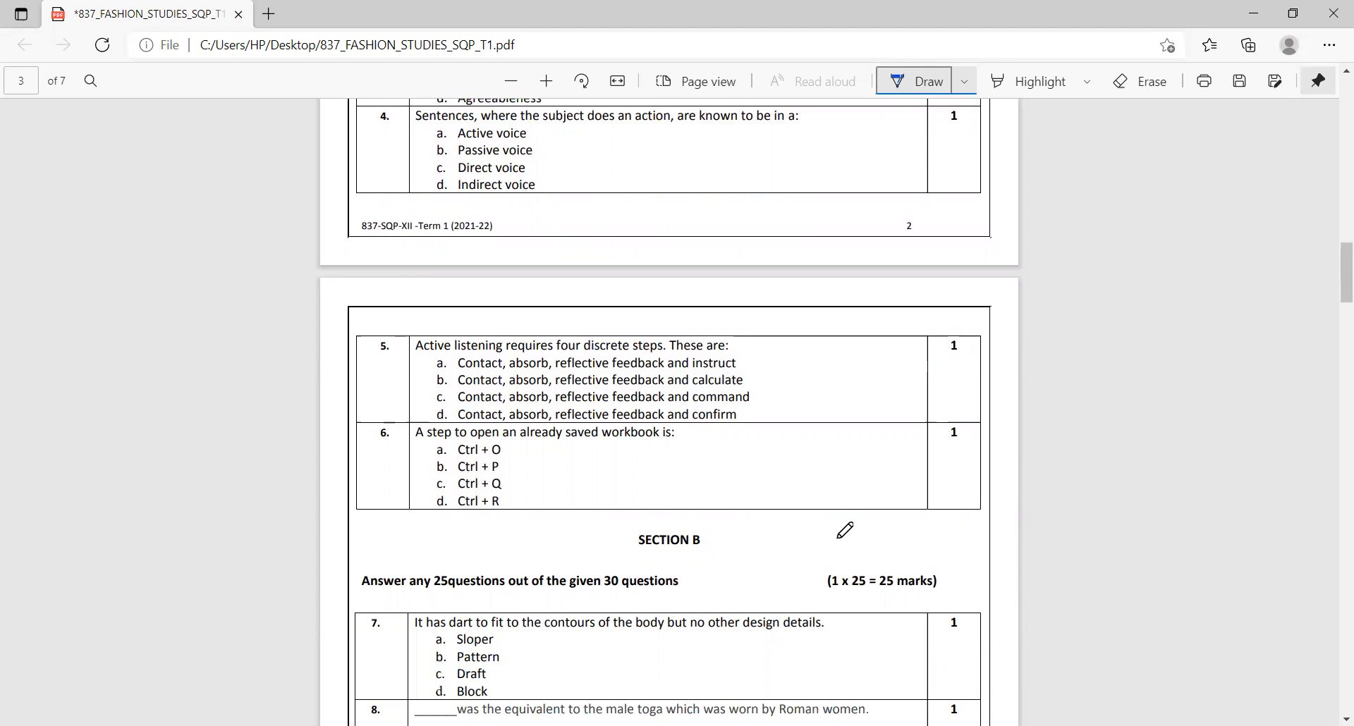
pyautogui.scroll(-3)
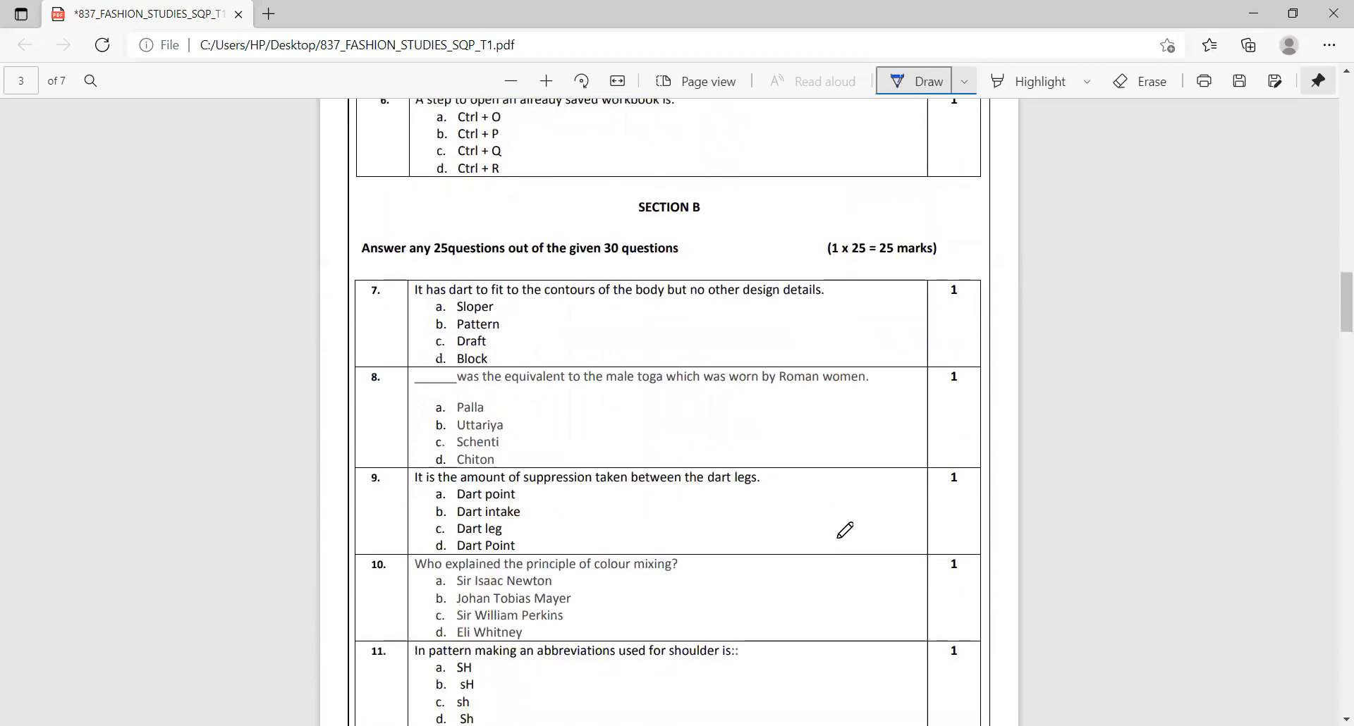
pyautogui.scroll(-3)
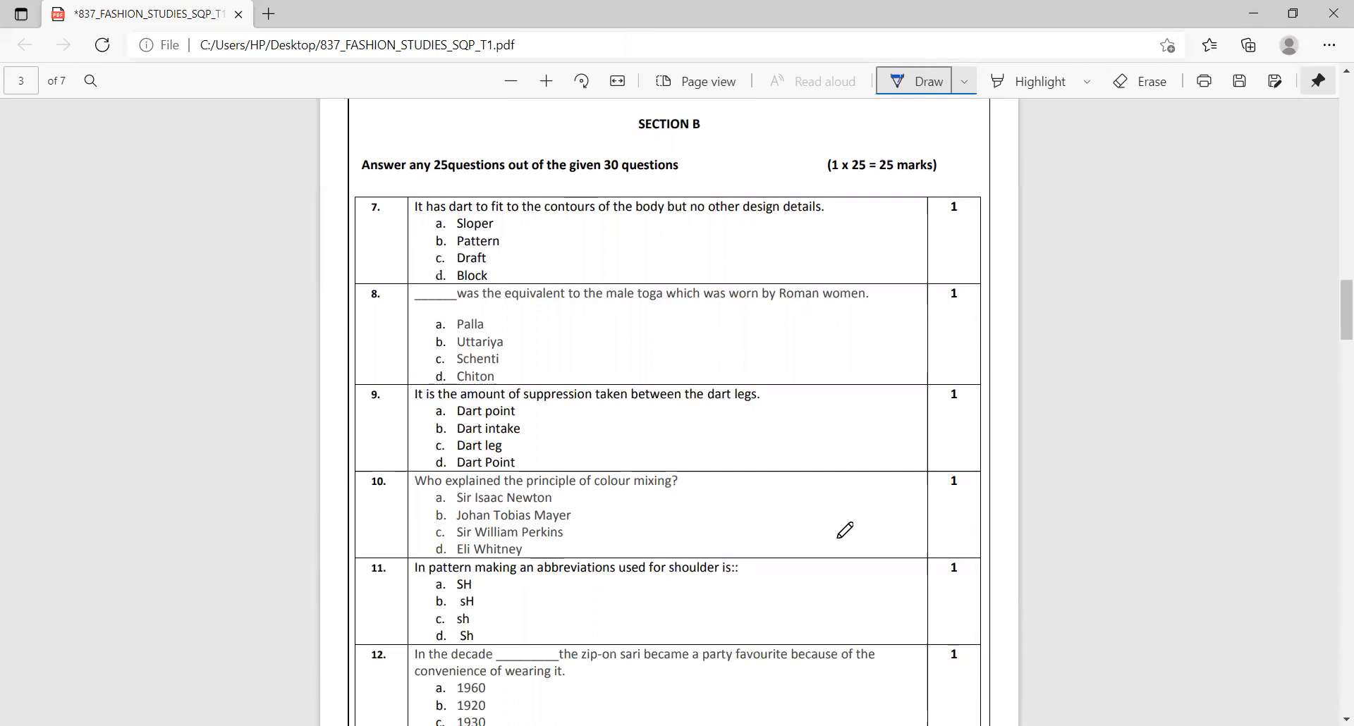
pyautogui.scroll(-3)
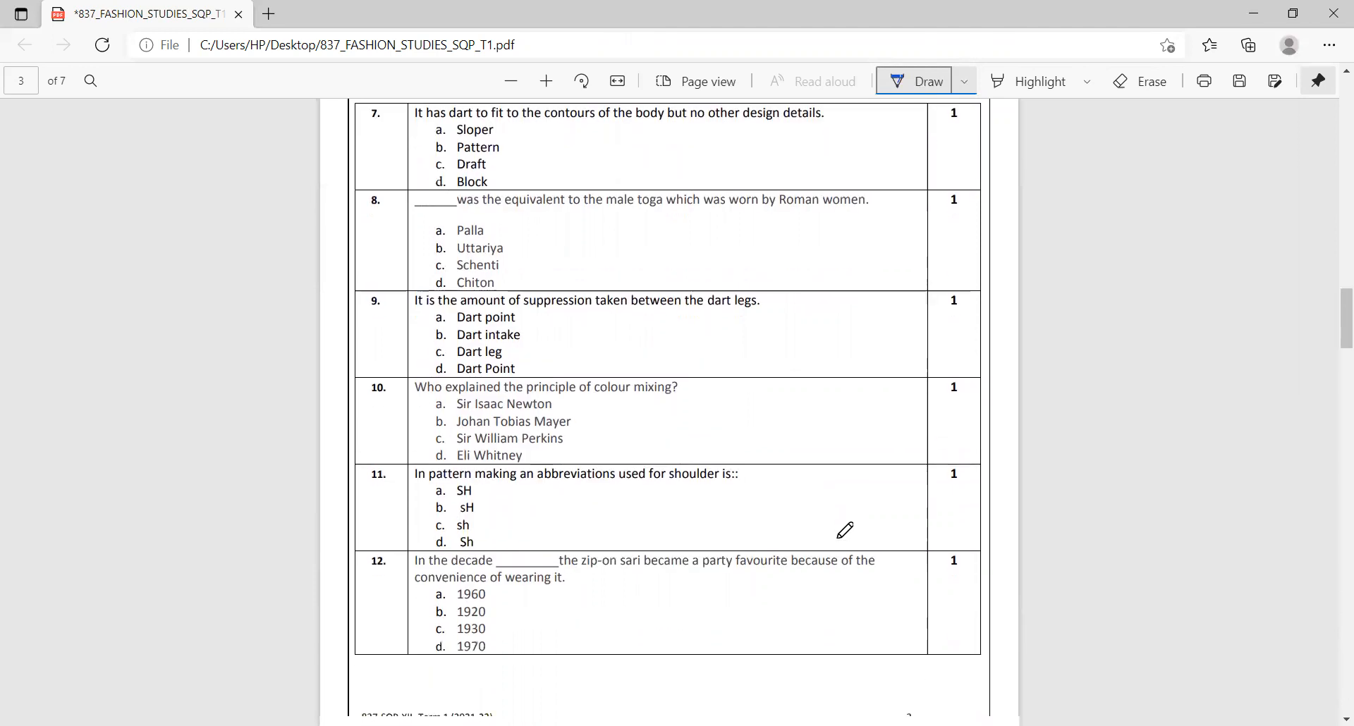
pyautogui.scroll(-3)
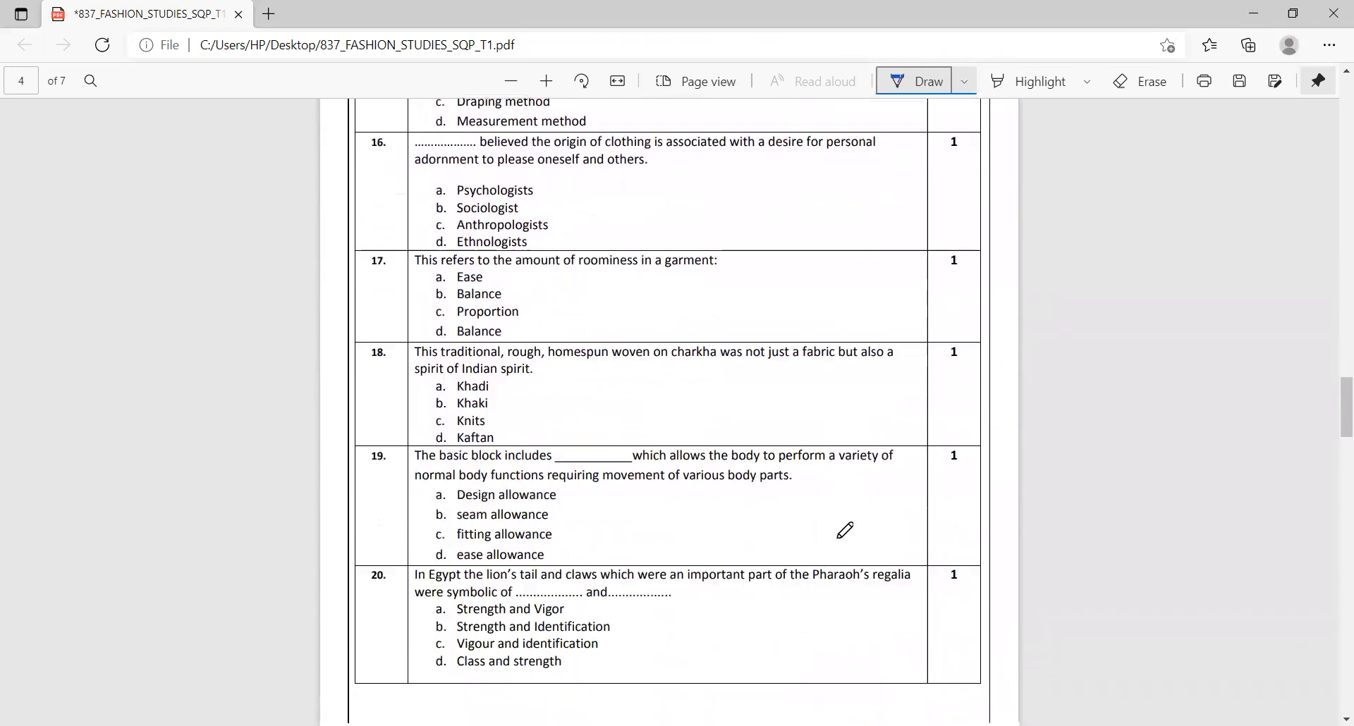
pyautogui.scroll(-3)
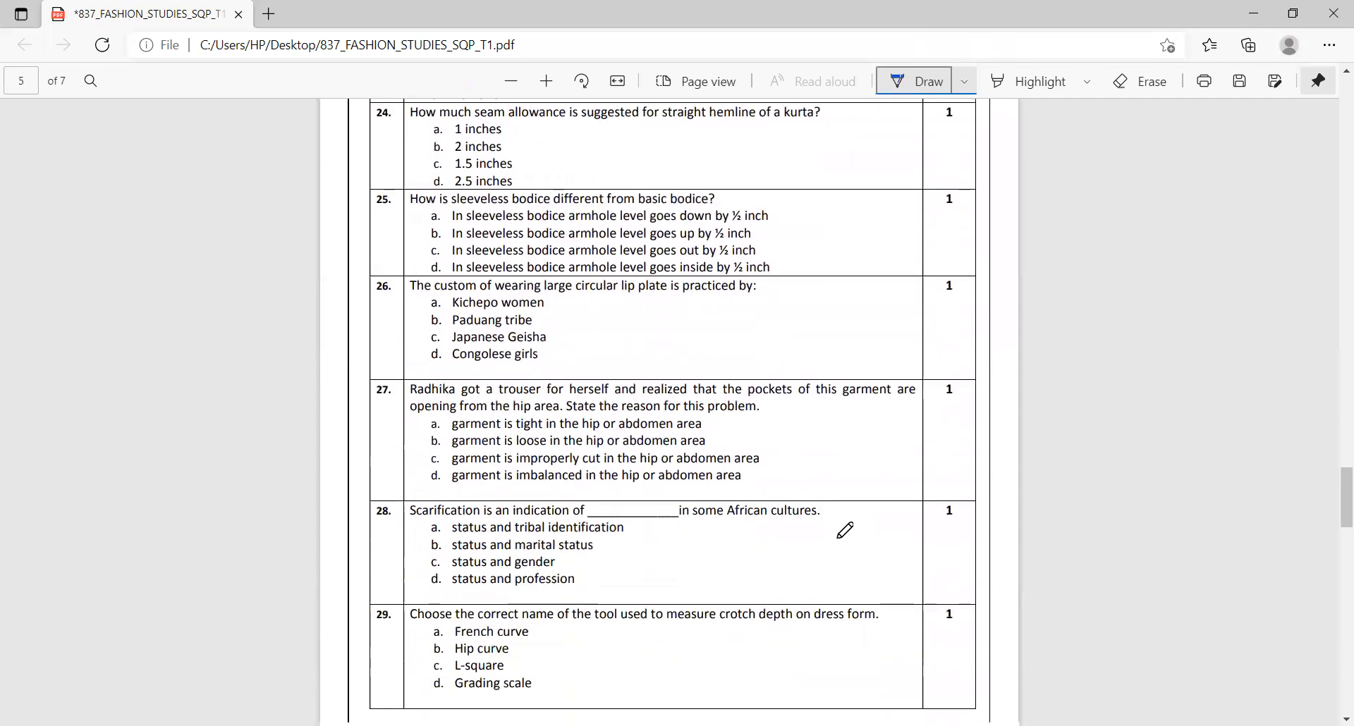
pyautogui.scroll(-3)
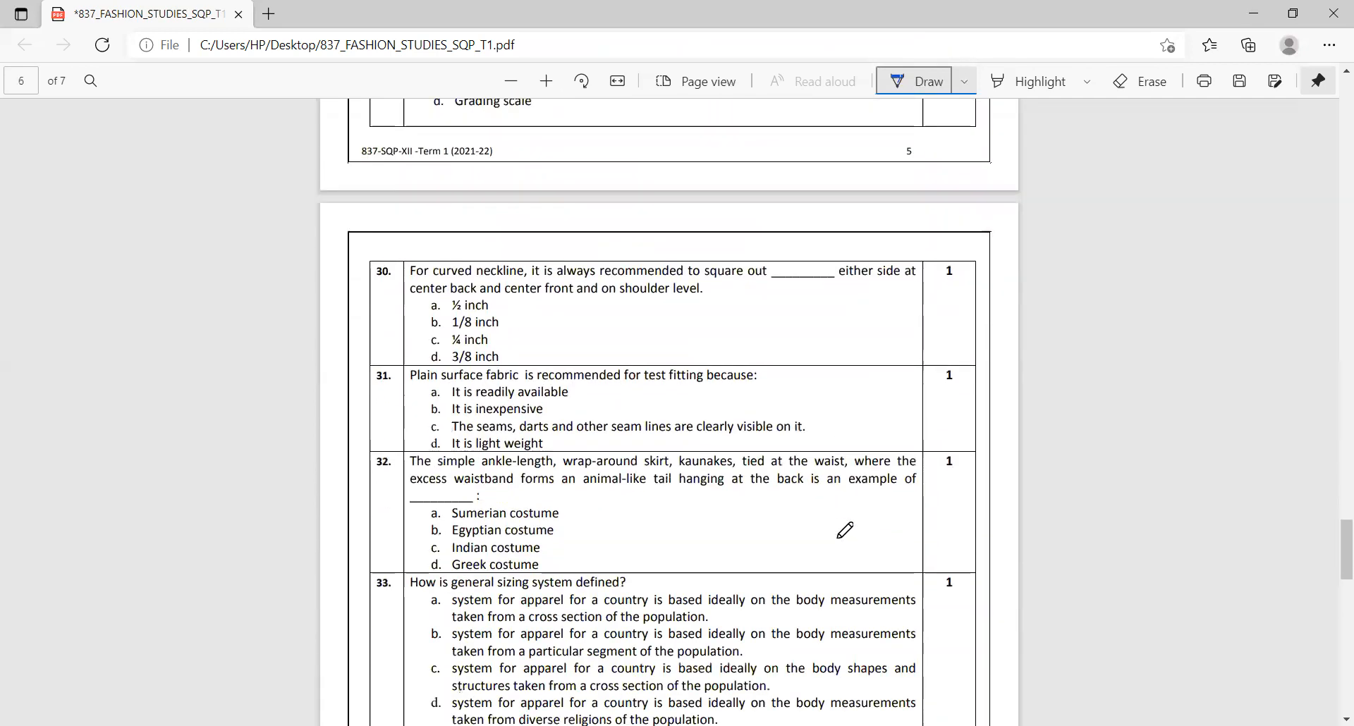
pyautogui.scroll(-3)
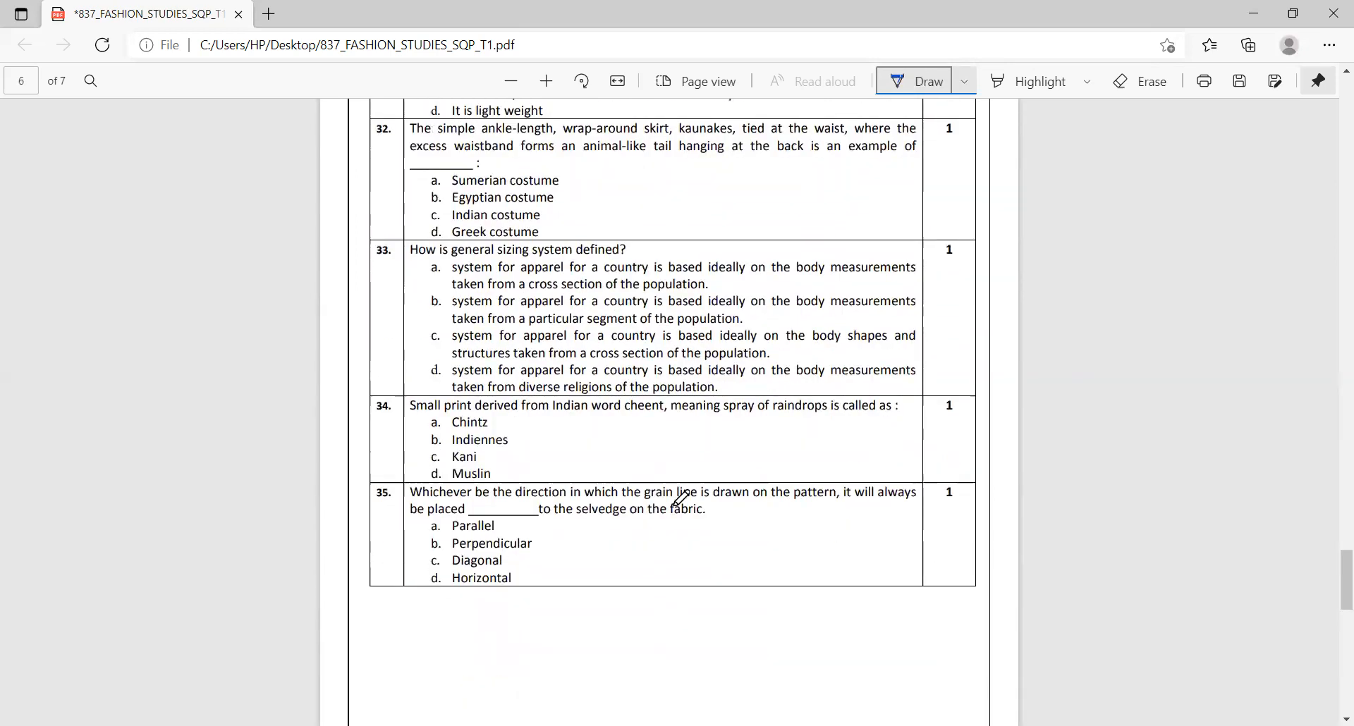
# Ink a short line under the question 35 table and bring page 7's Section C into view.
pyautogui.moveTo(371, 626); pyautogui.dragTo(432, 622)
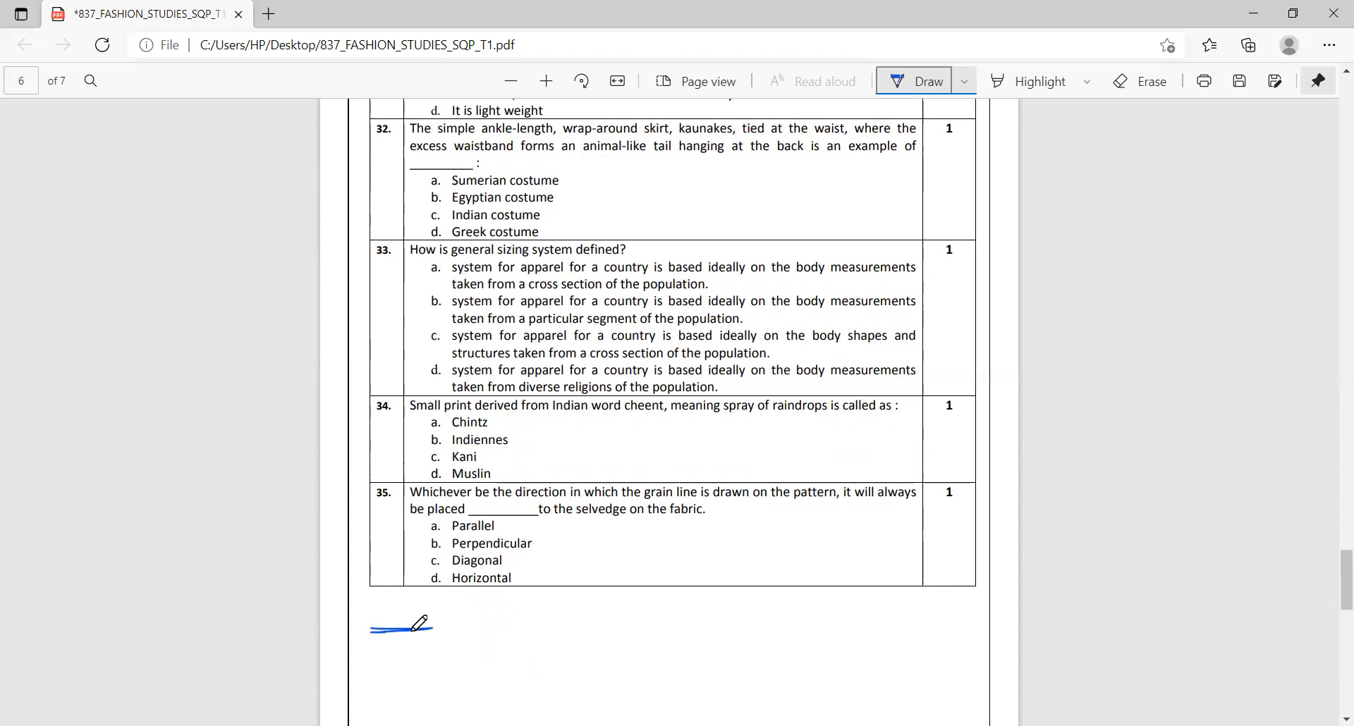
pyautogui.moveTo(548, 632)
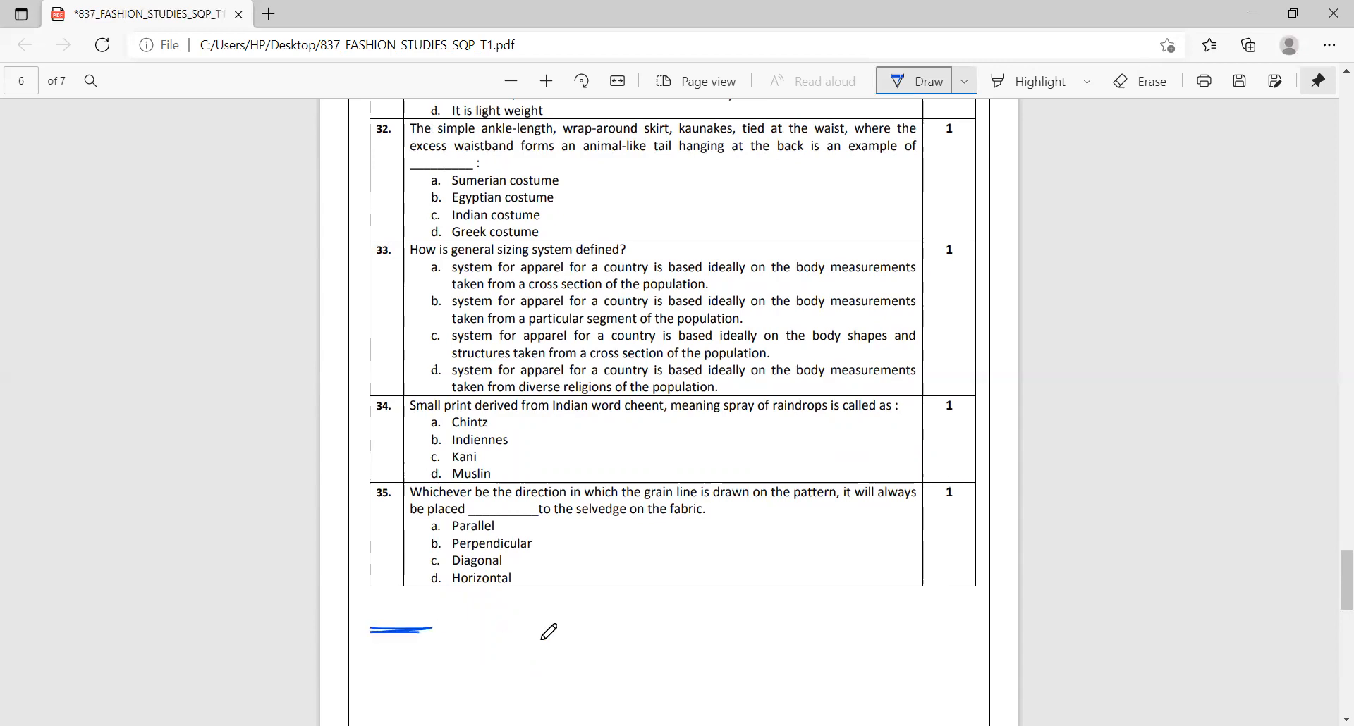
pyautogui.scroll(-3)
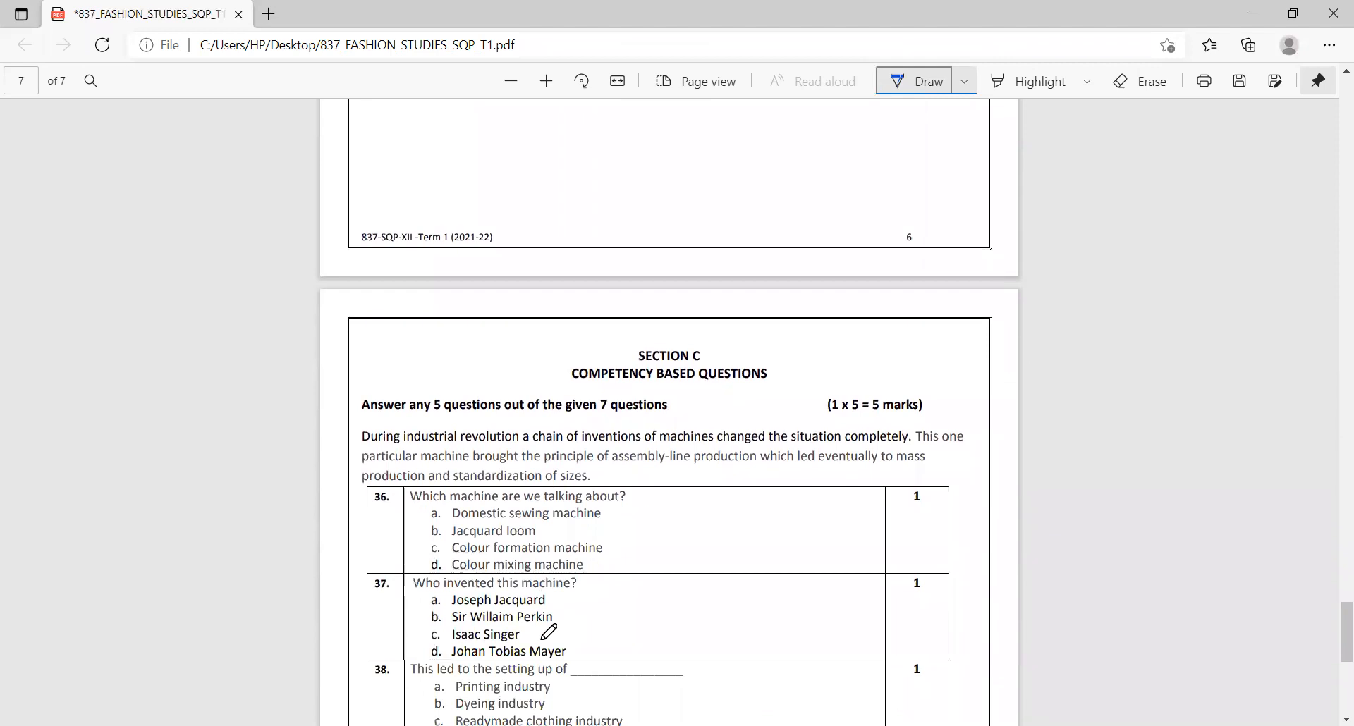
pyautogui.moveTo(374, 405)
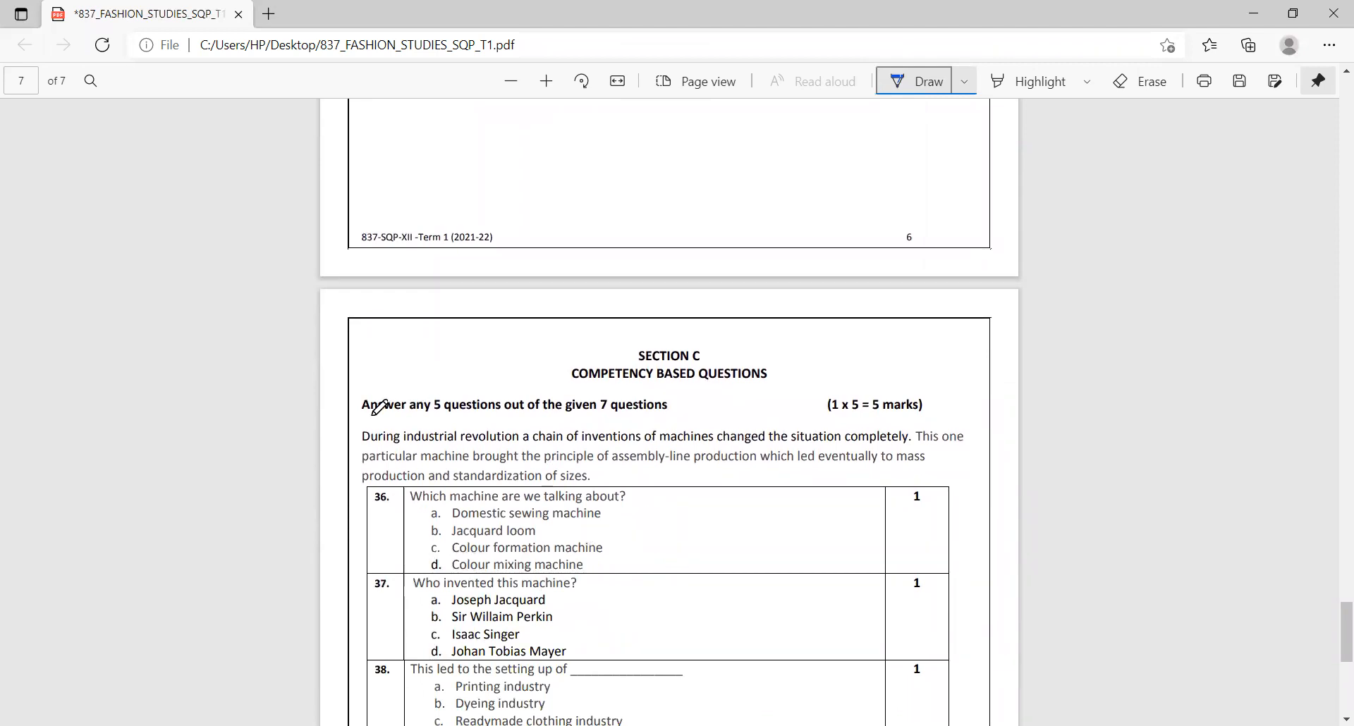
# Bracket Section C's introductory paragraph in the margin and scroll to questions 38–42.
pyautogui.moveTo(354, 436); pyautogui.dragTo(358, 484)
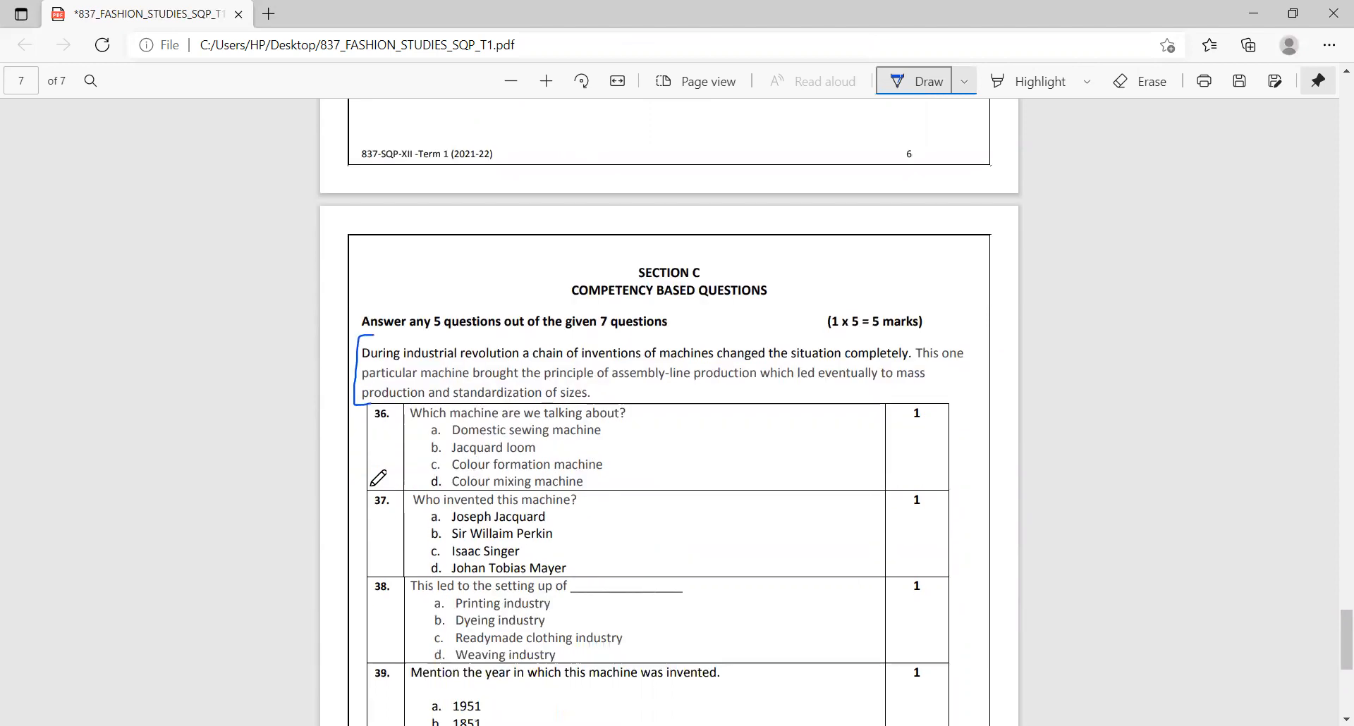
pyautogui.scroll(-3)
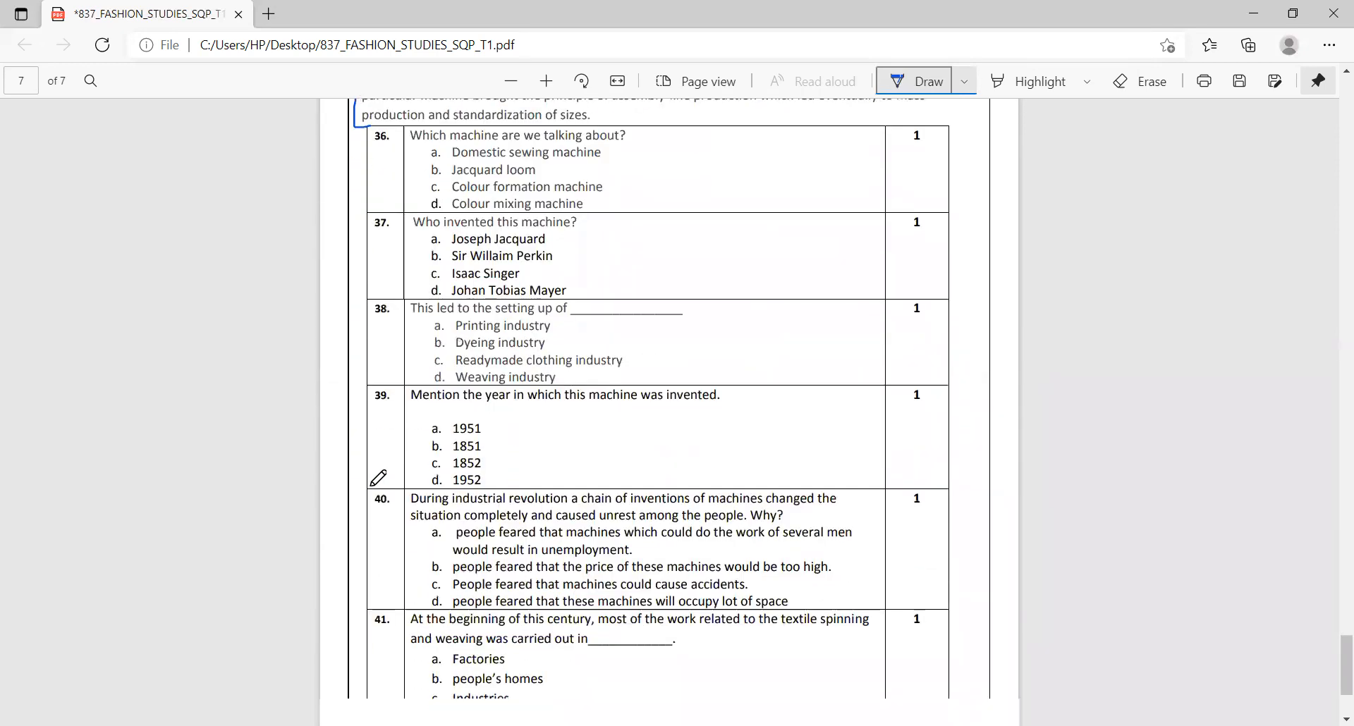
pyautogui.scroll(-3)
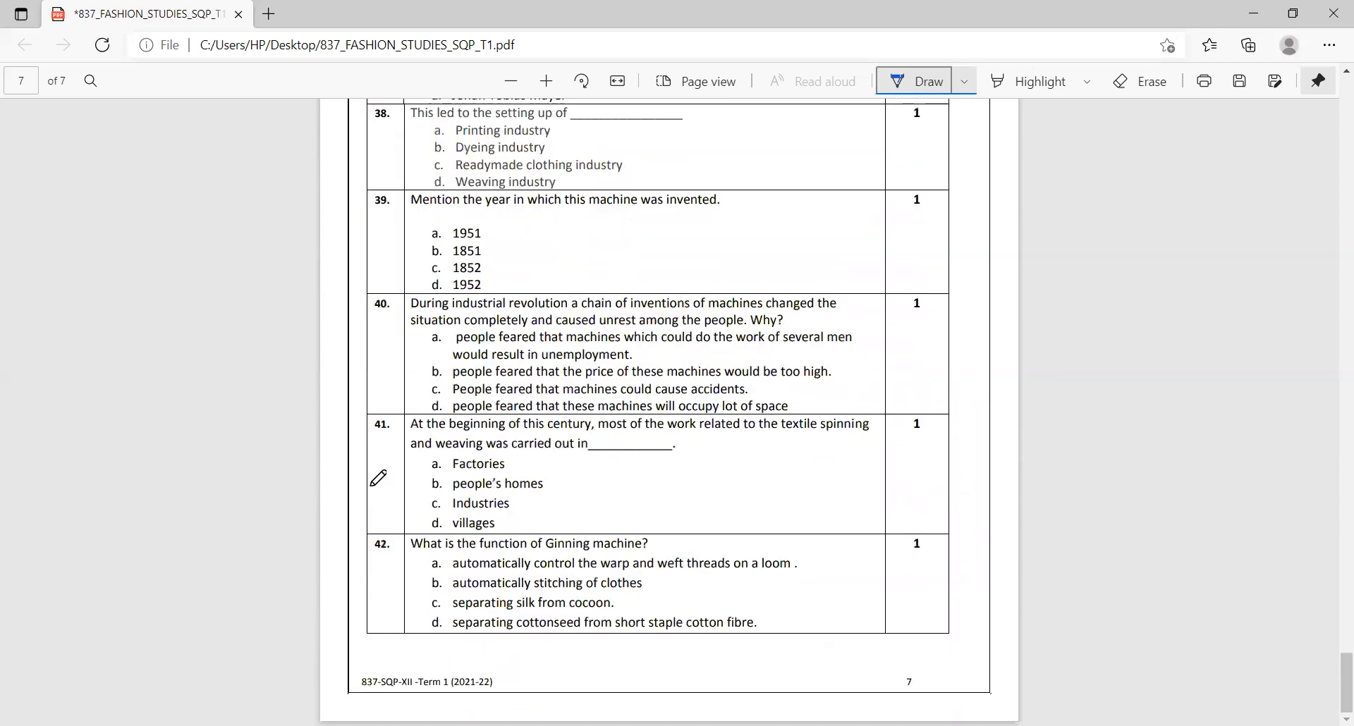